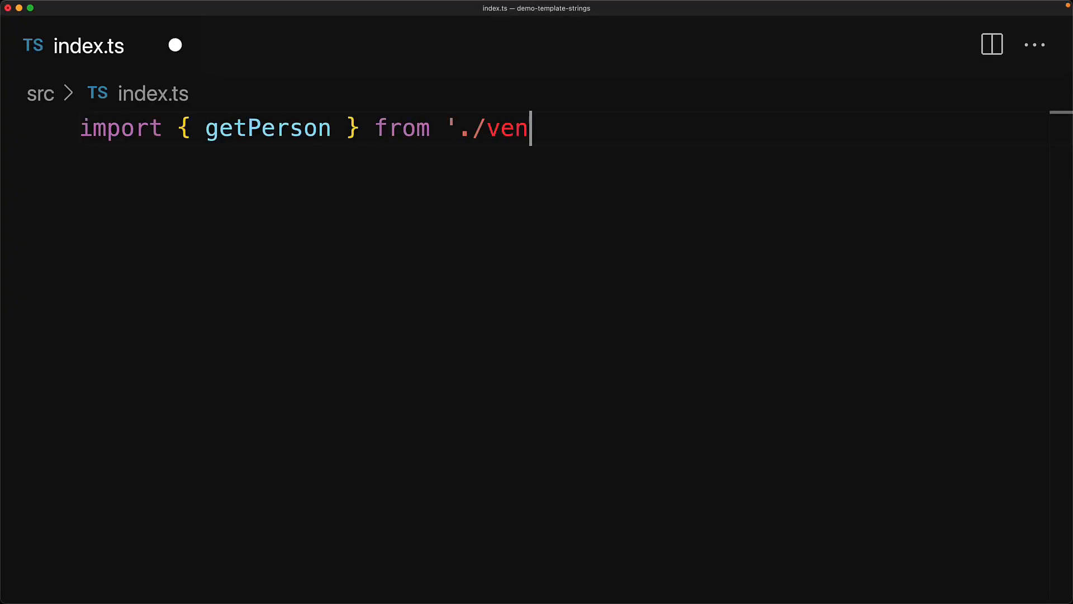
# Finish the './vendor' import line of index.ts with the closing quote and semicolon.
pyautogui.write("dor';")
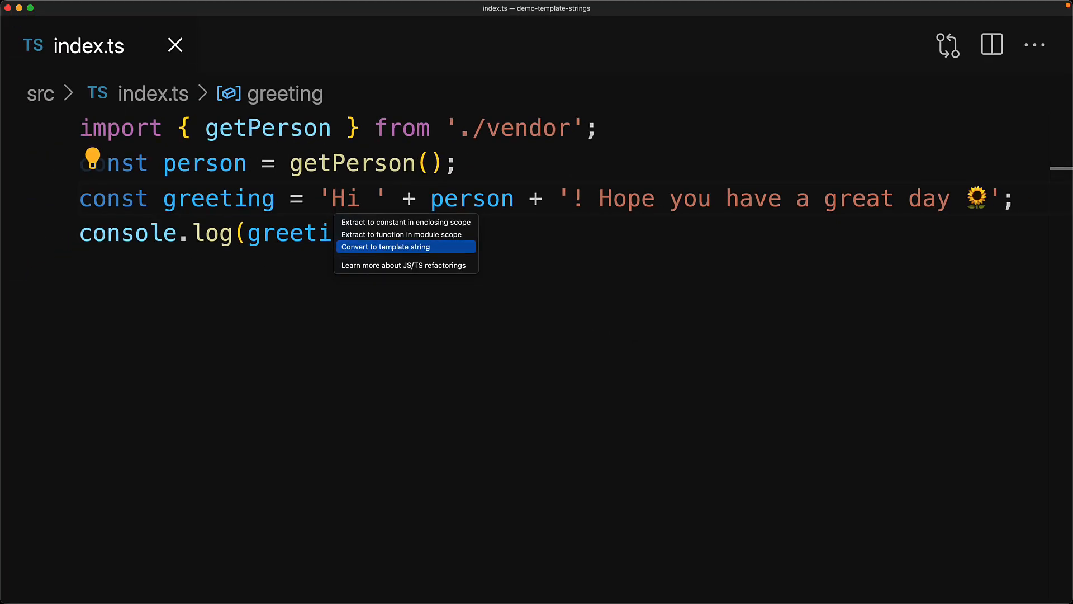
# Apply 'Convert to template string' so the greeting becomes `Hi ${person}! Hope you have a great day 🌻`.
pyautogui.click(385, 246)
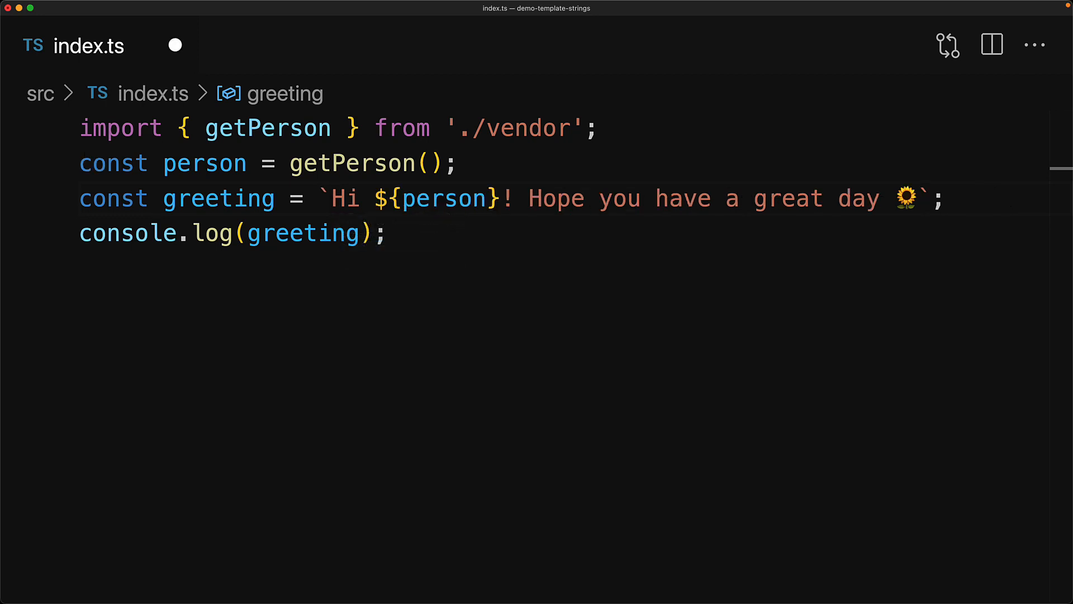
pyautogui.moveTo(174, 45)
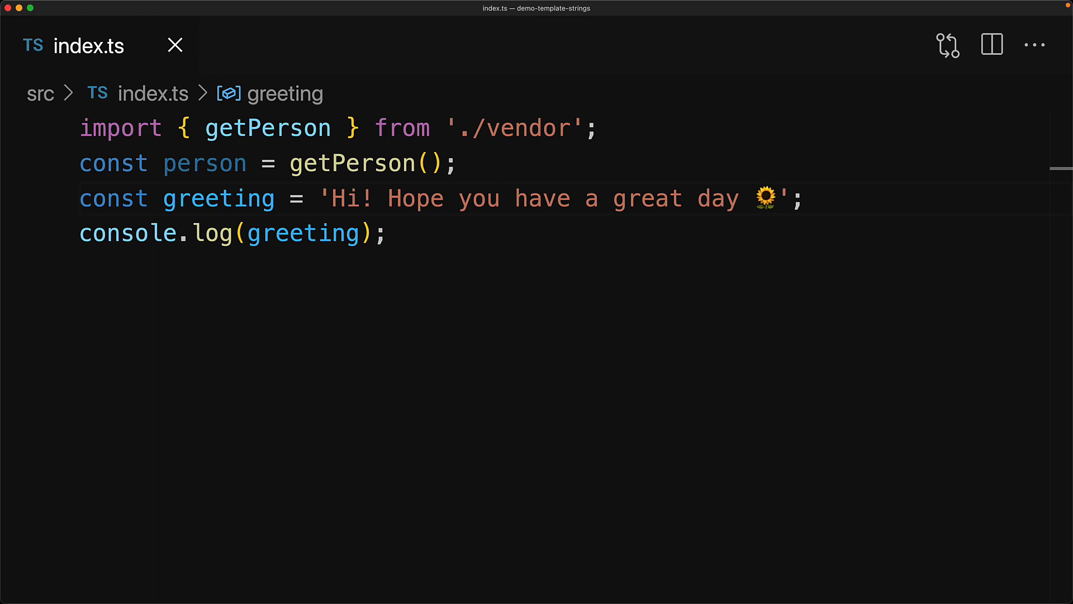
# Revert the greeting to 'Hi! Hope you have a great day 🌻' and place the cursor after Hi.
pyautogui.click(360, 198)
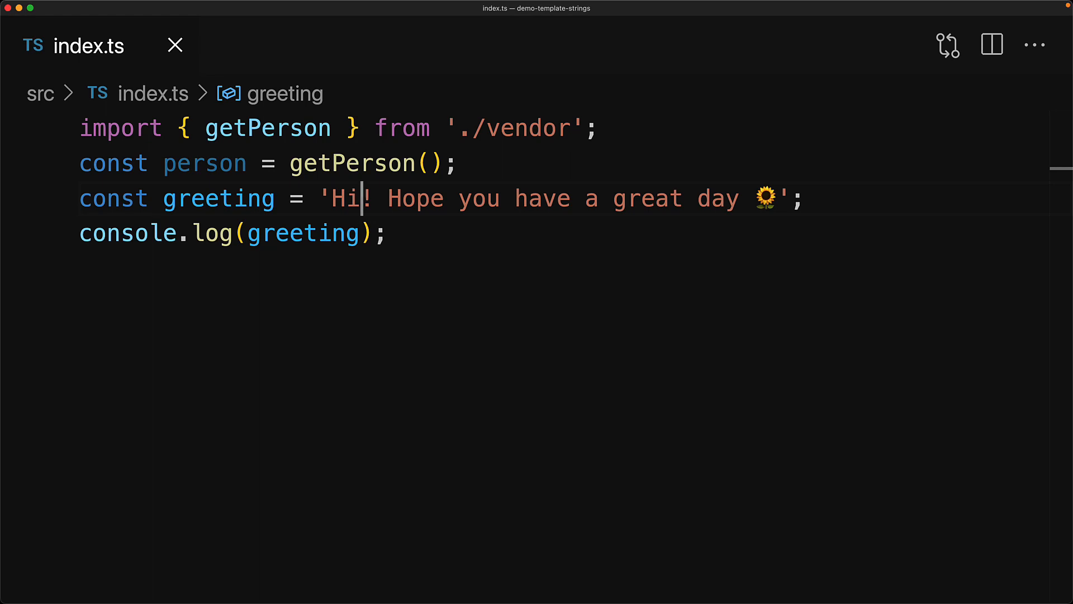
pyautogui.click(92, 157)
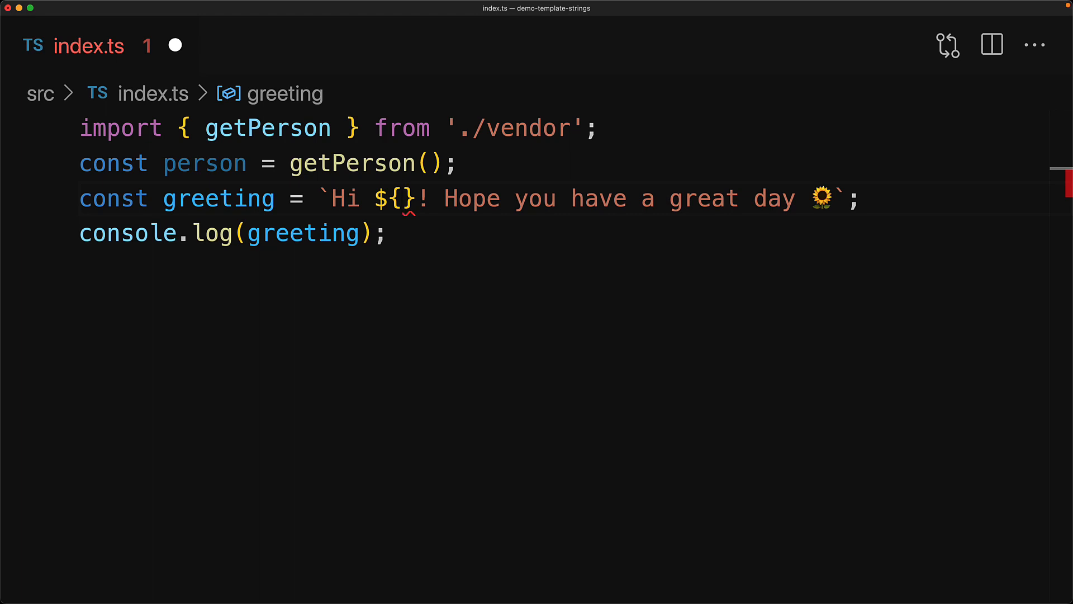
# Type 'pe' inside the ${} placeholder to bring up person completions.
pyautogui.write('pe')
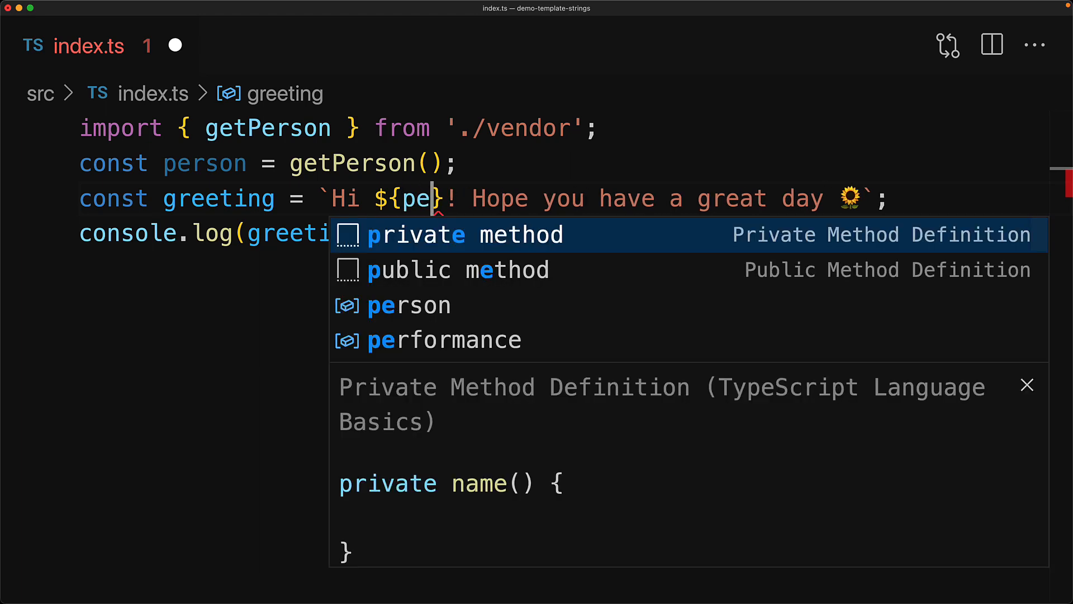